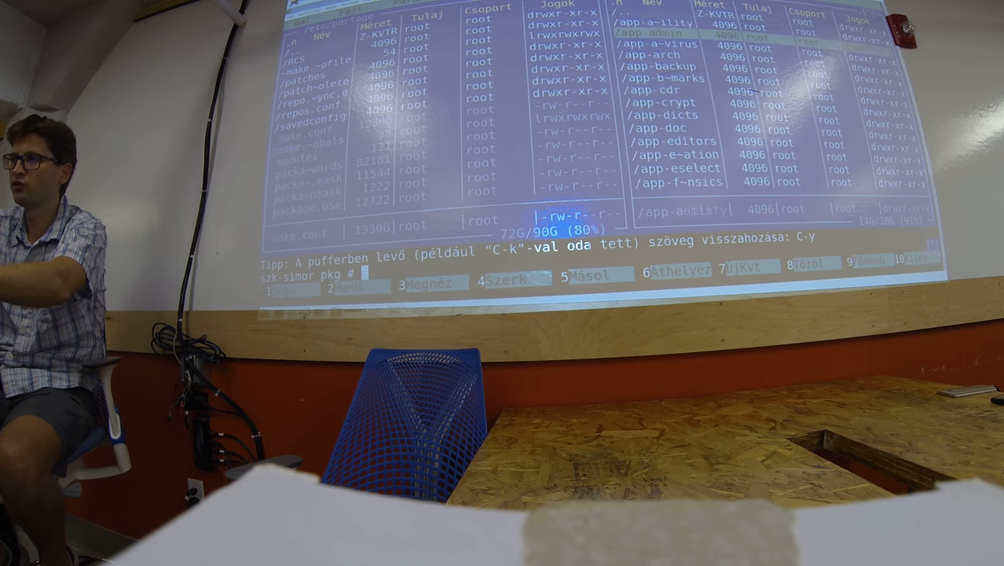
Exit Midnight Commander with F10 and confirm Igen (Yes) in the dialog.
{"action": "key", "text": "f10"}
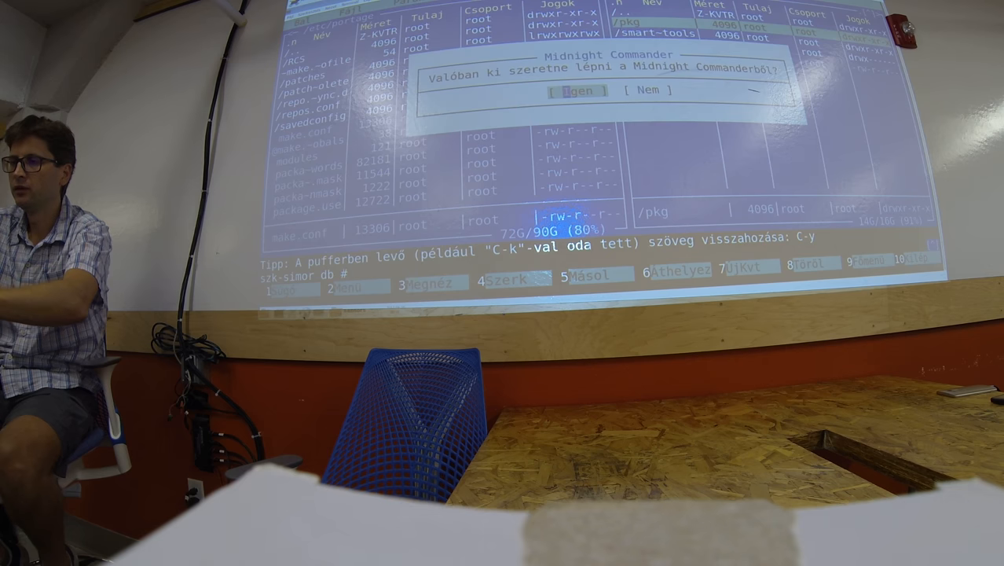
{"action": "left_click", "coordinate": [575, 90]}
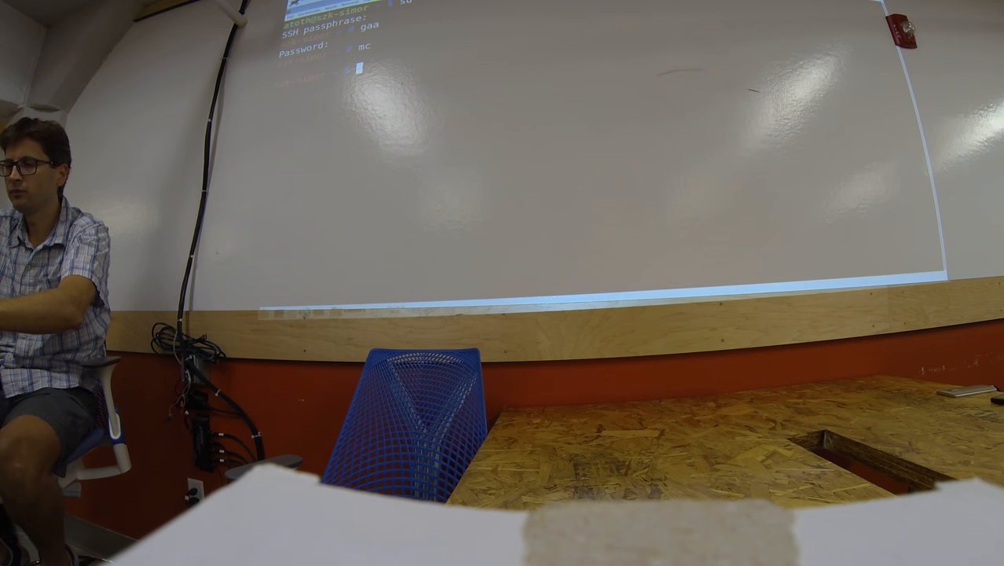
Type 'ebuild /usr/local/portage/' and Tab-complete to list the local overlay's categories.
{"action": "type", "text": "ebuild /"}
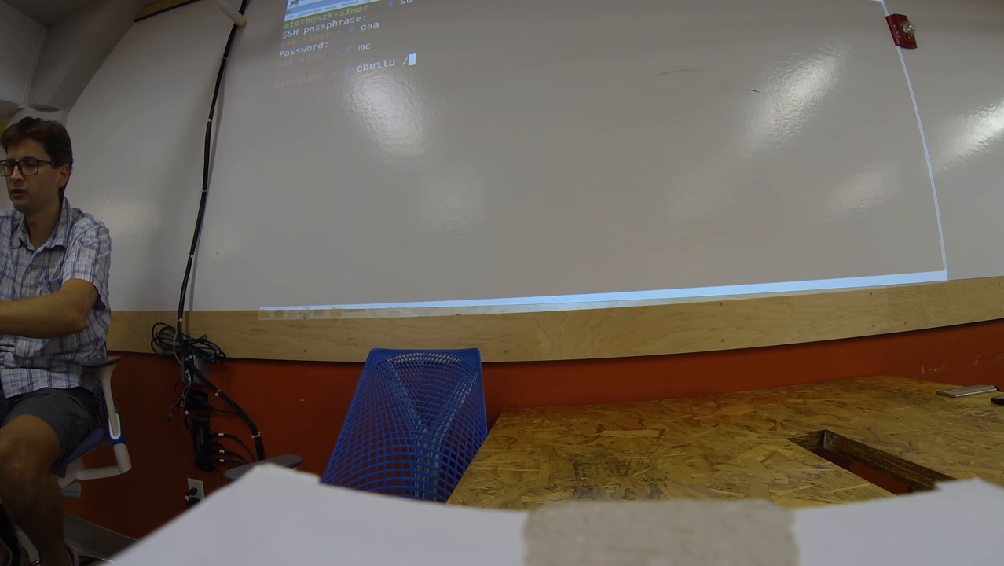
{"action": "type", "text": "usr"}
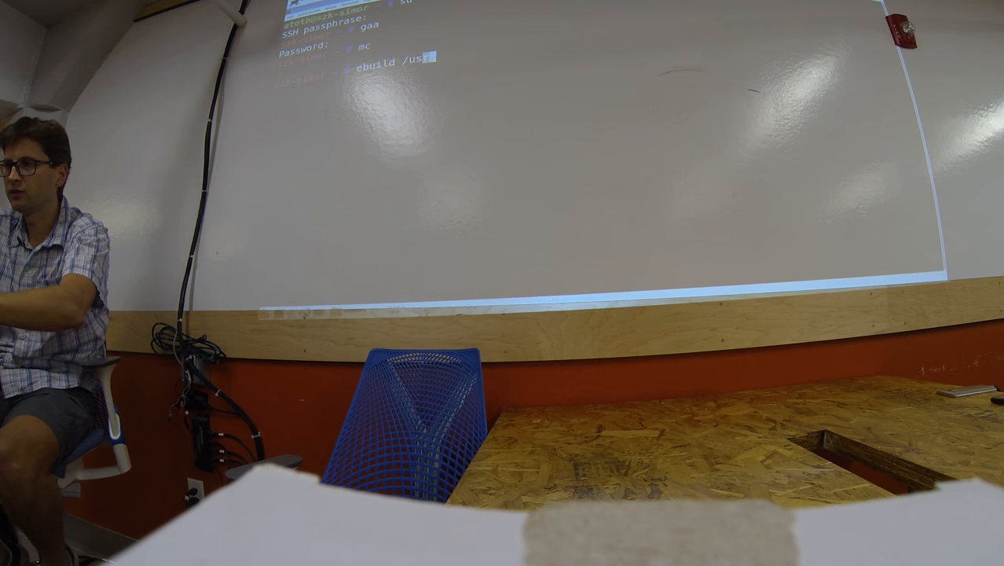
{"action": "type", "text": "r/"}
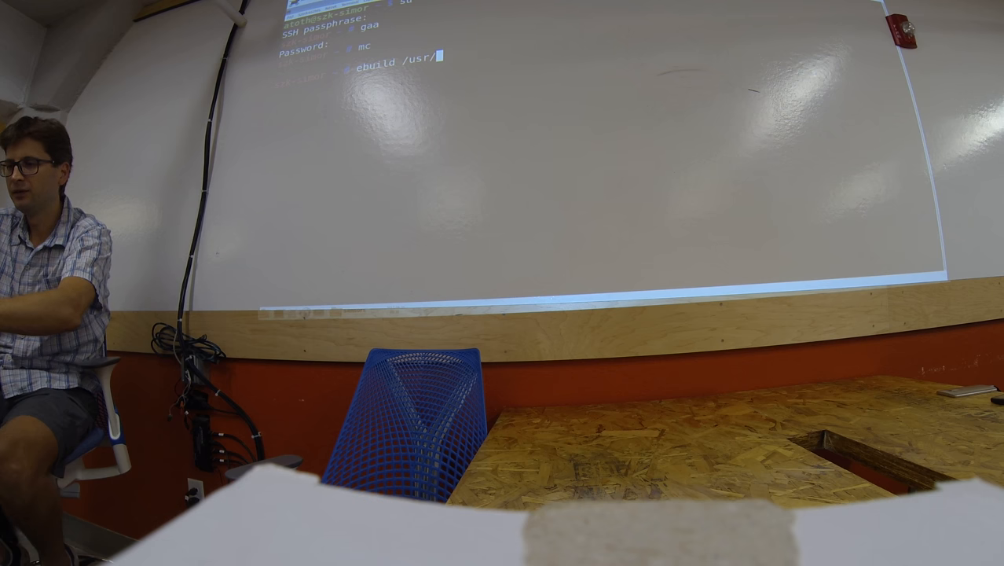
{"action": "type", "text": "port"}
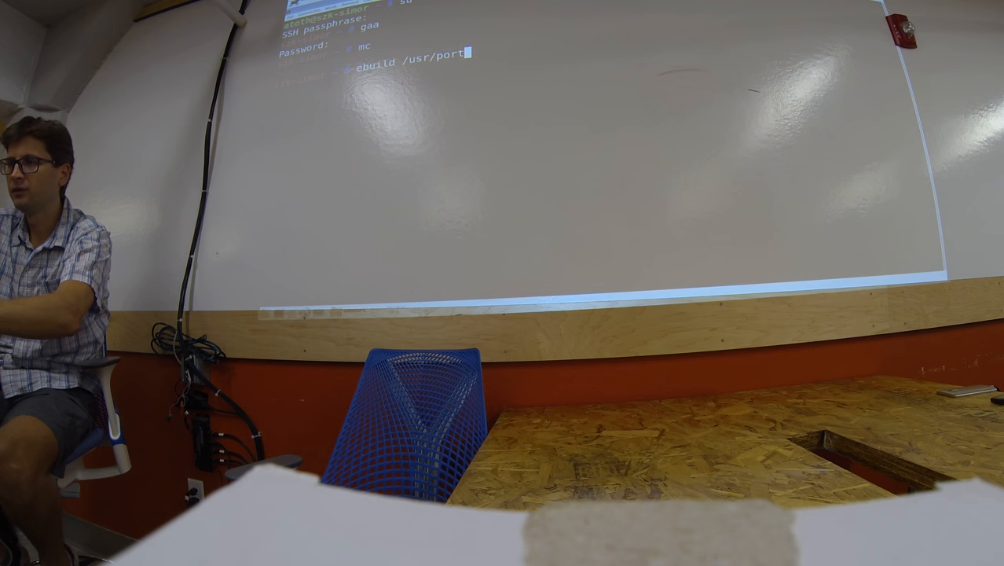
{"action": "type", "text": "age"}
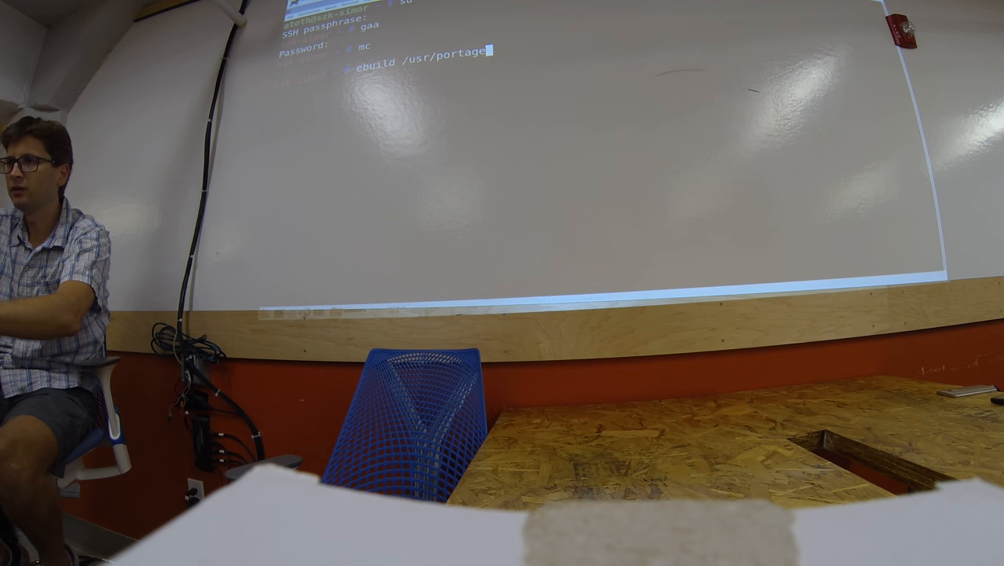
{"action": "type", "text": "/usr/local/"}
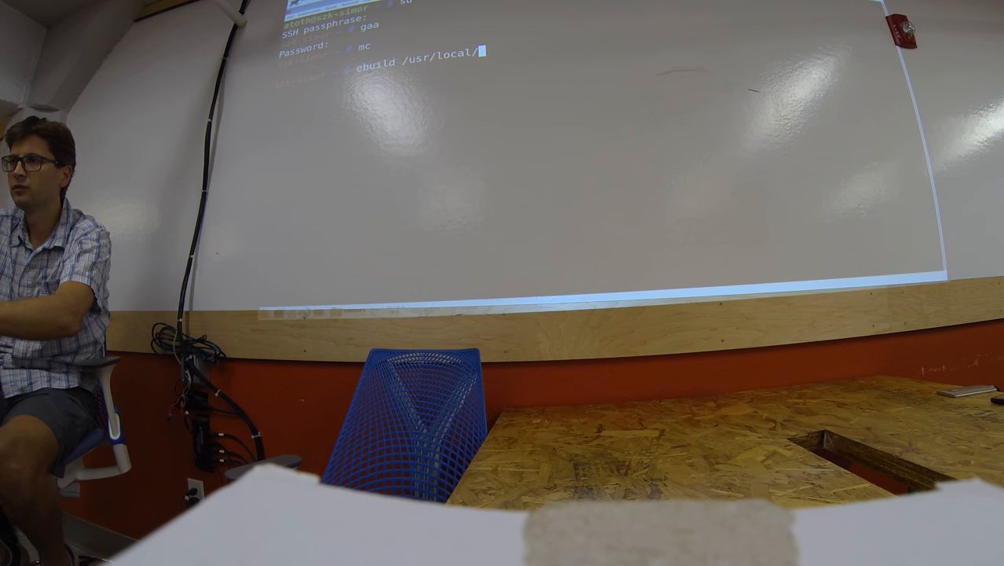
{"action": "type", "text": "portage/"}
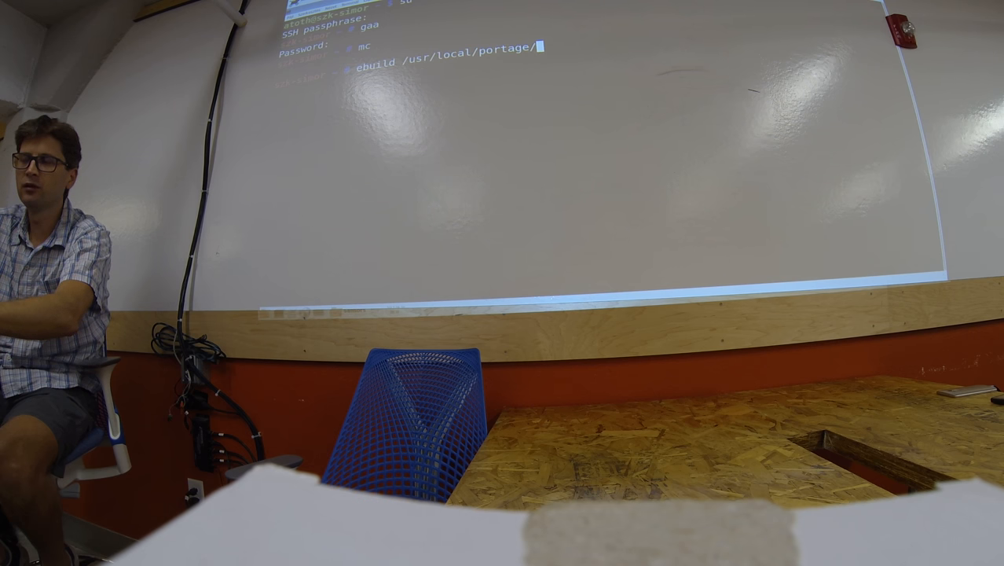
{"action": "type", "text": "ap"}
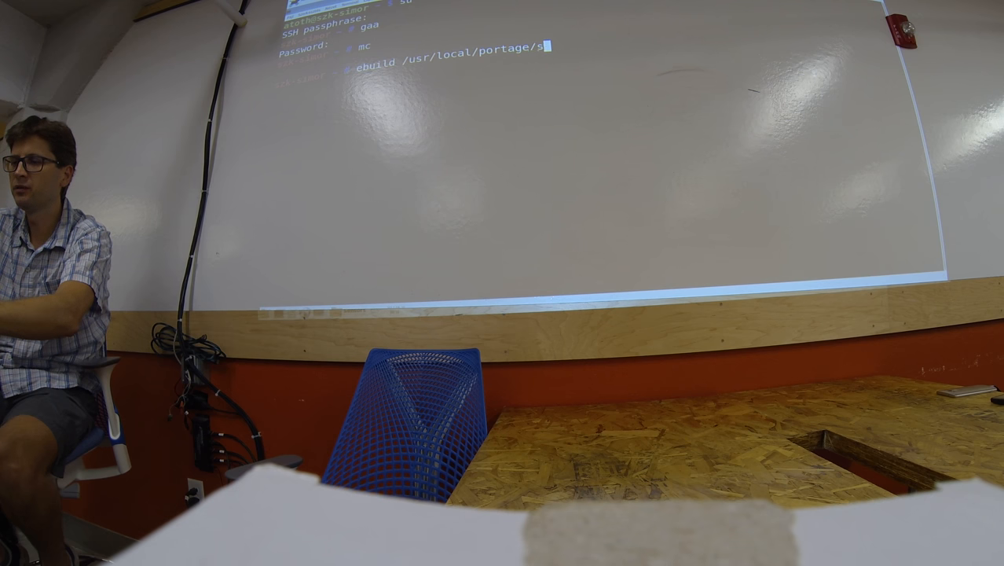
{"action": "type", "text": "sys-adm"}
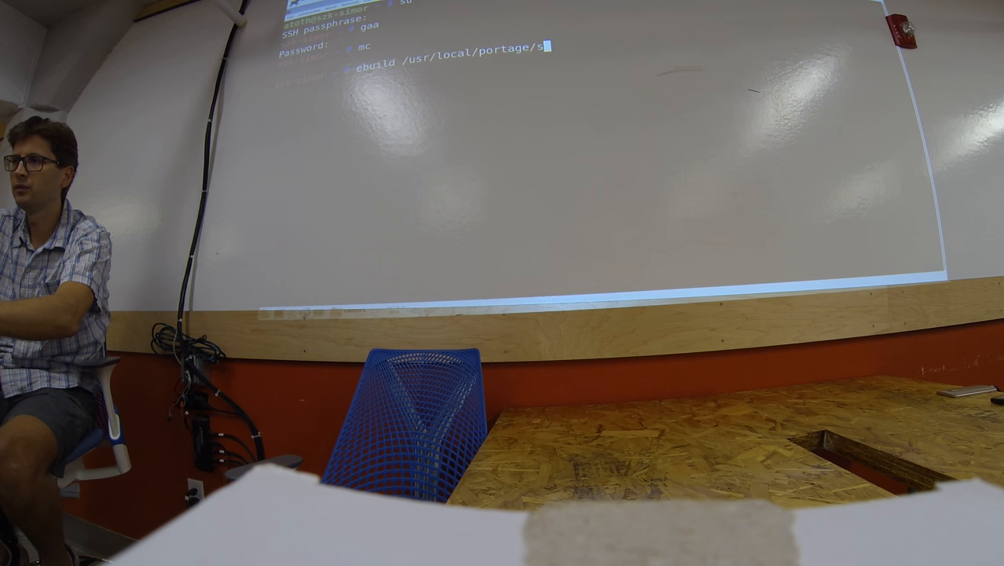
{"action": "key", "text": "Tab"}
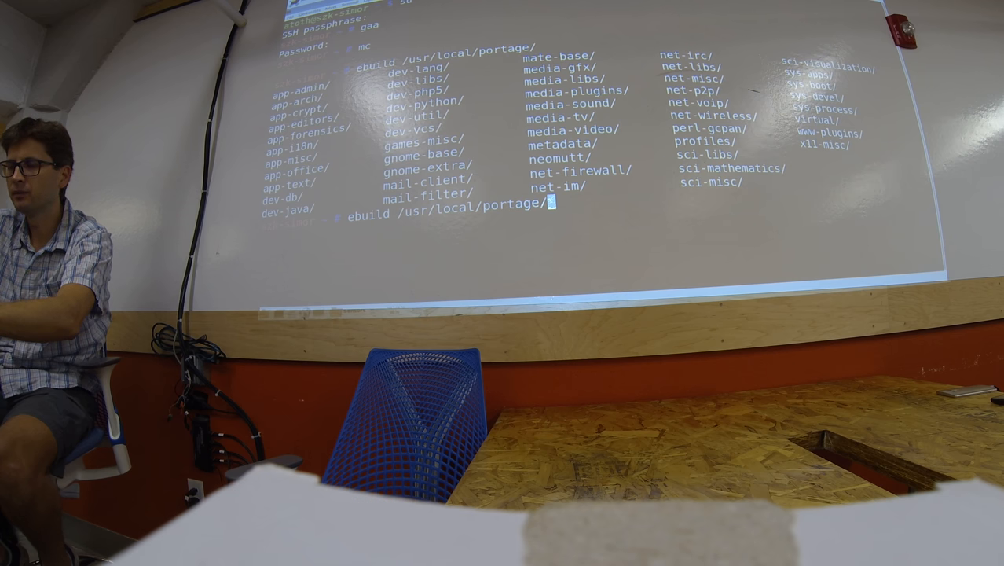
Extend the path to app-admin/logrotate, then trim and retype the logrotate part.
{"action": "type", "text": "app-admin/logrotate/"}
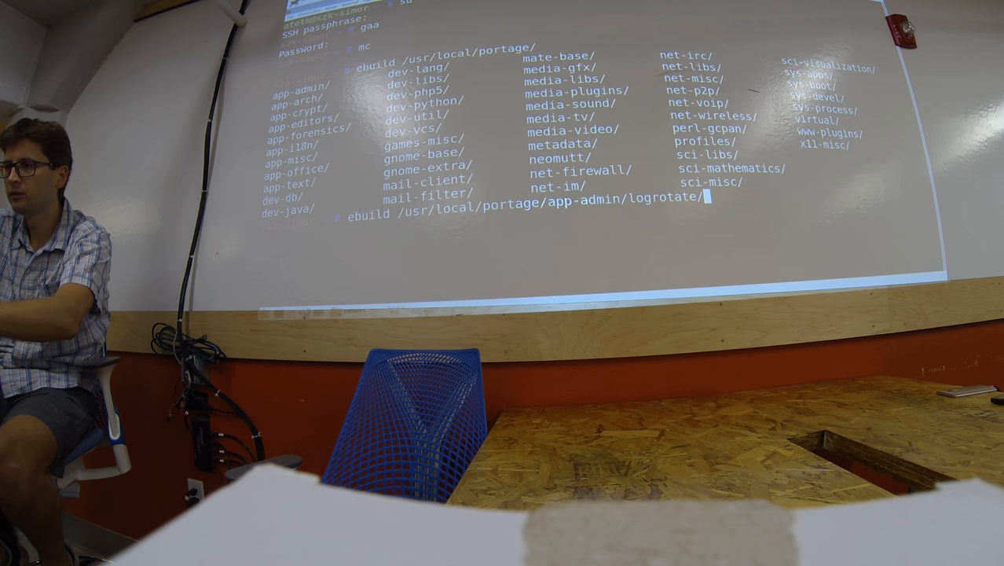
{"action": "key", "text": "BackSpace"}
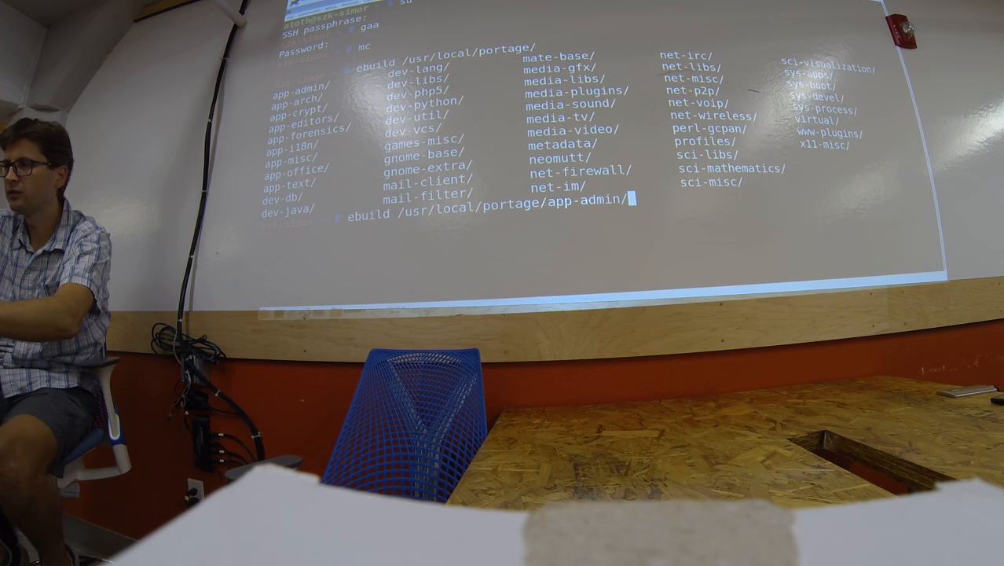
{"action": "type", "text": "logr"}
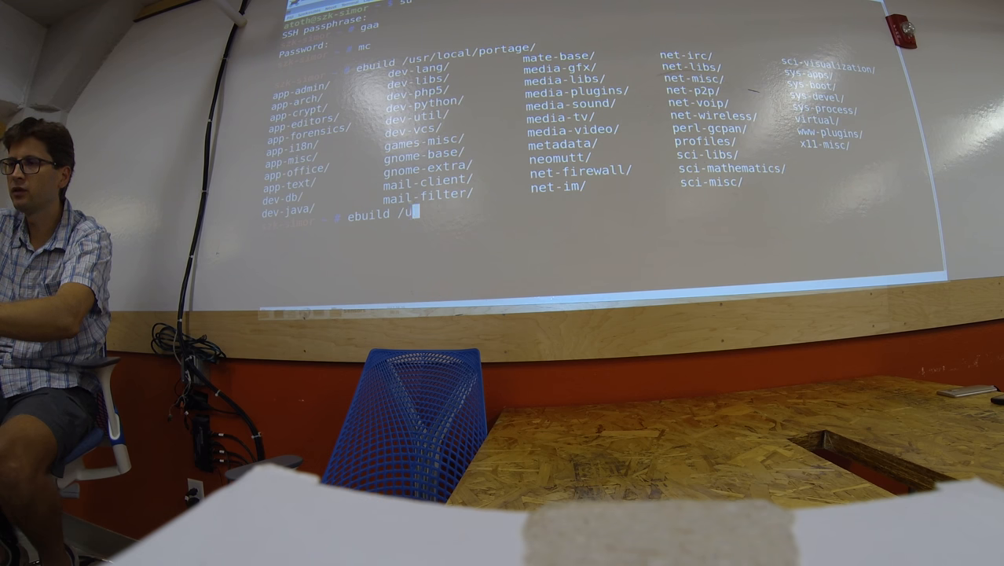
Run 'locate gradm | grep ebuild' to list local and official gradm ebuild versions.
{"action": "type", "text": "loca"}
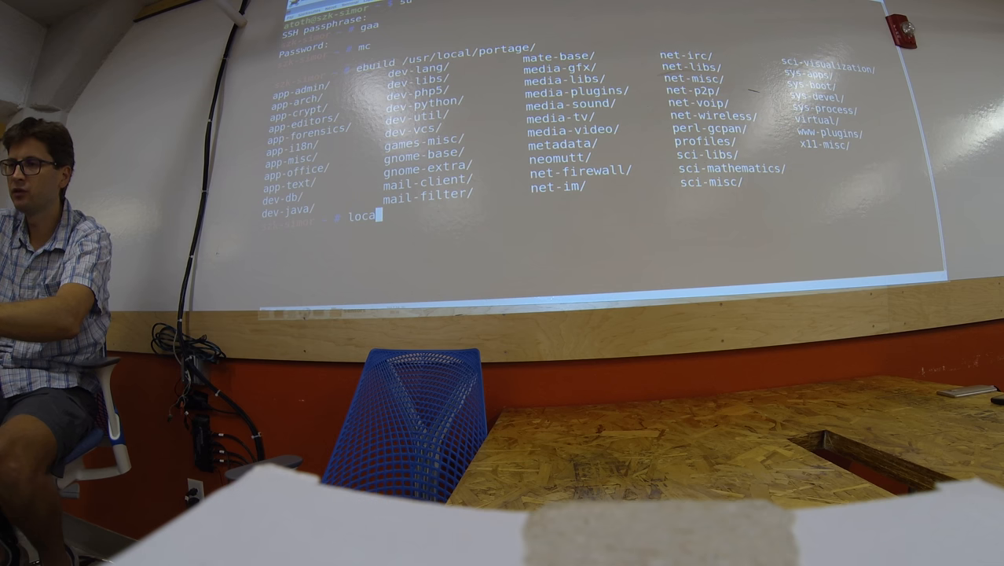
{"action": "type", "text": "te"}
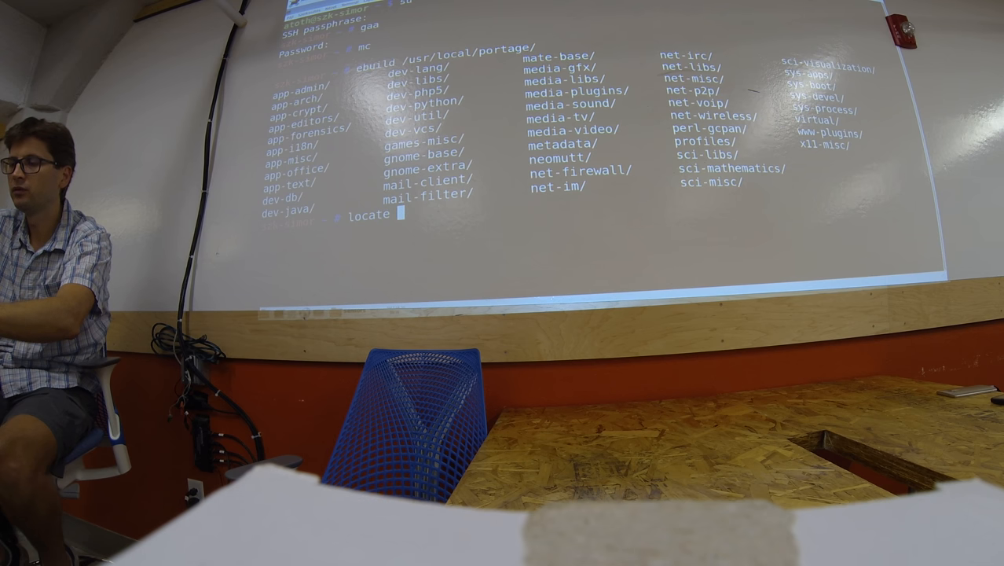
{"action": "type", "text": "gradm |"}
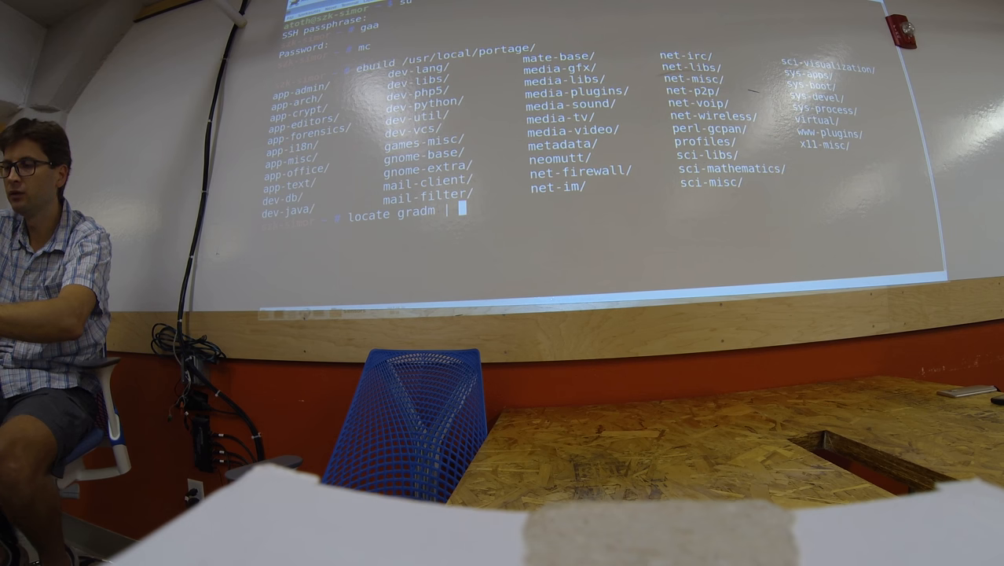
{"action": "type", "text": "ebuild"}
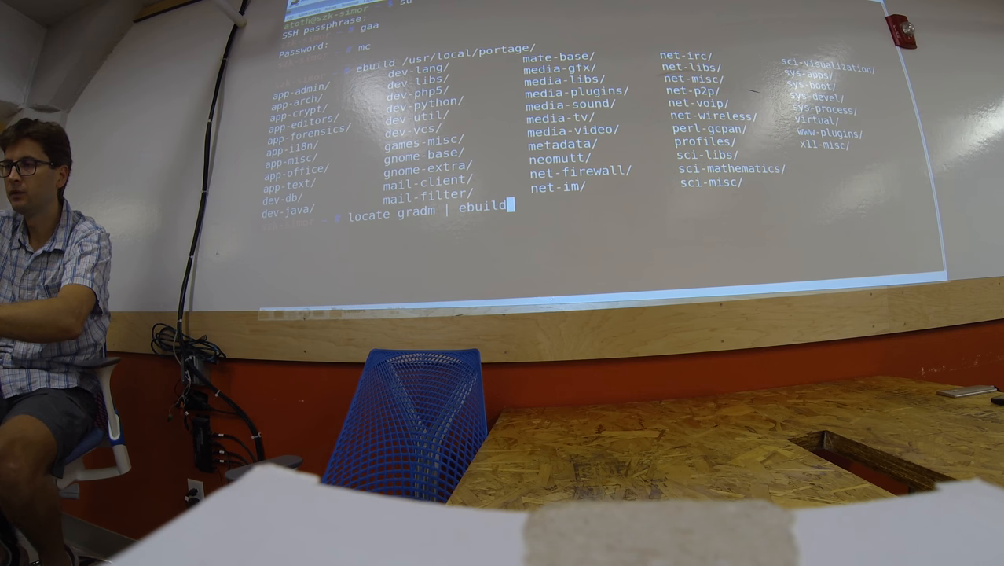
{"action": "type", "text": "grep ebu"}
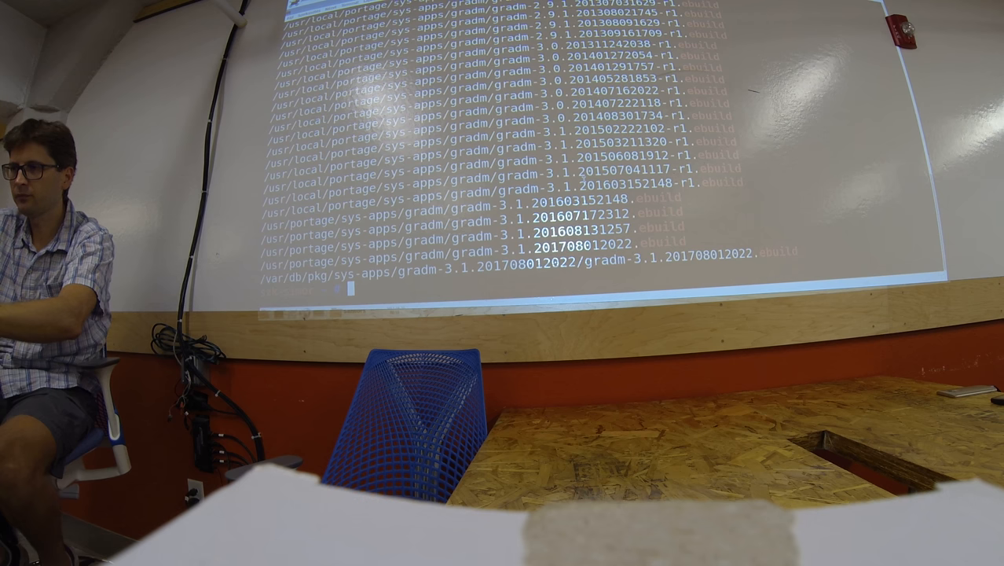
Run unpack on /usr/local/portage/sys-apps/gradm/gradm-3.1.201603152148-r1.ebuild.
{"action": "type", "text": "ebuild /"}
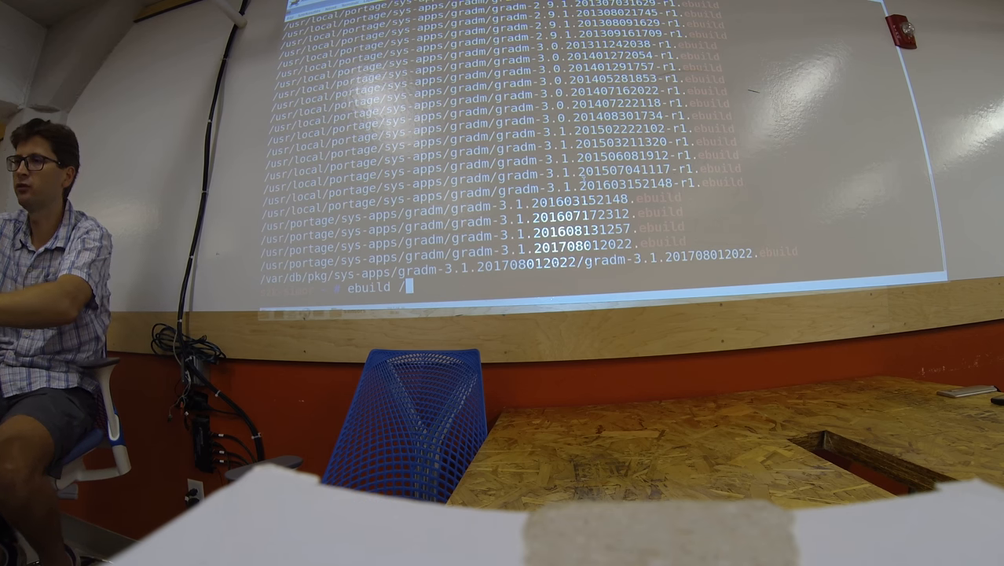
{"action": "type", "text": "usr/"}
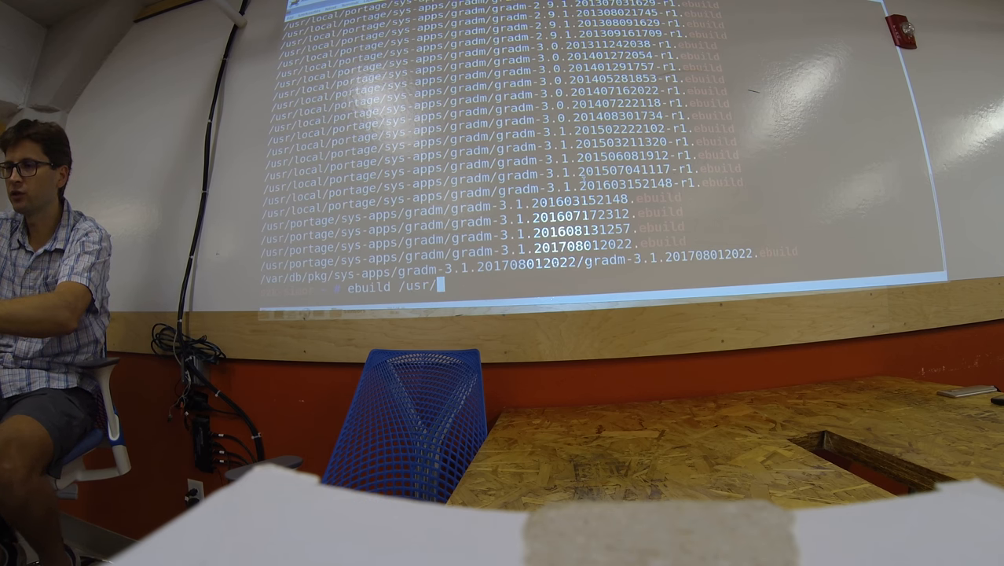
{"action": "type", "text": "local/p"}
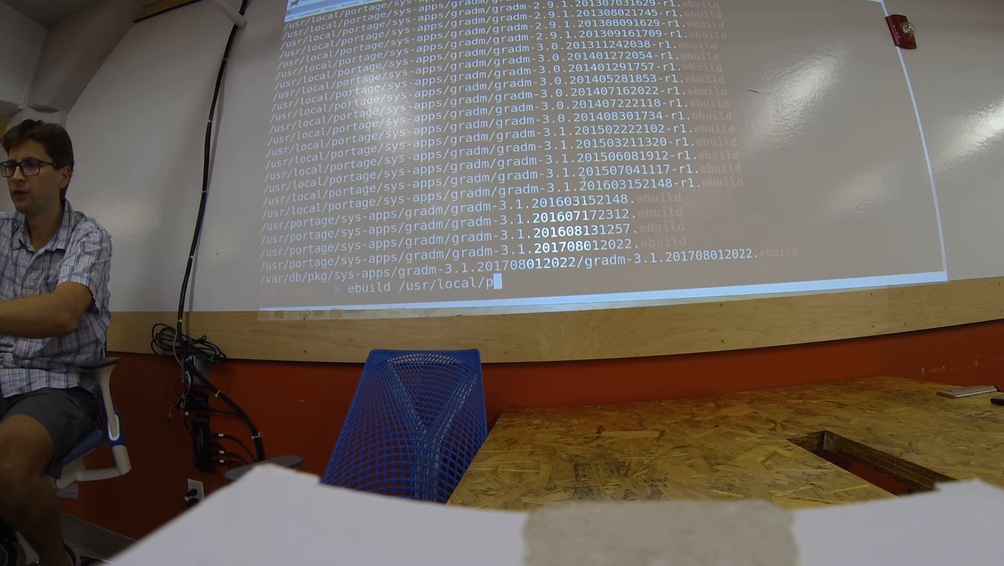
{"action": "type", "text": "ortage/sys-apps/gradm/"}
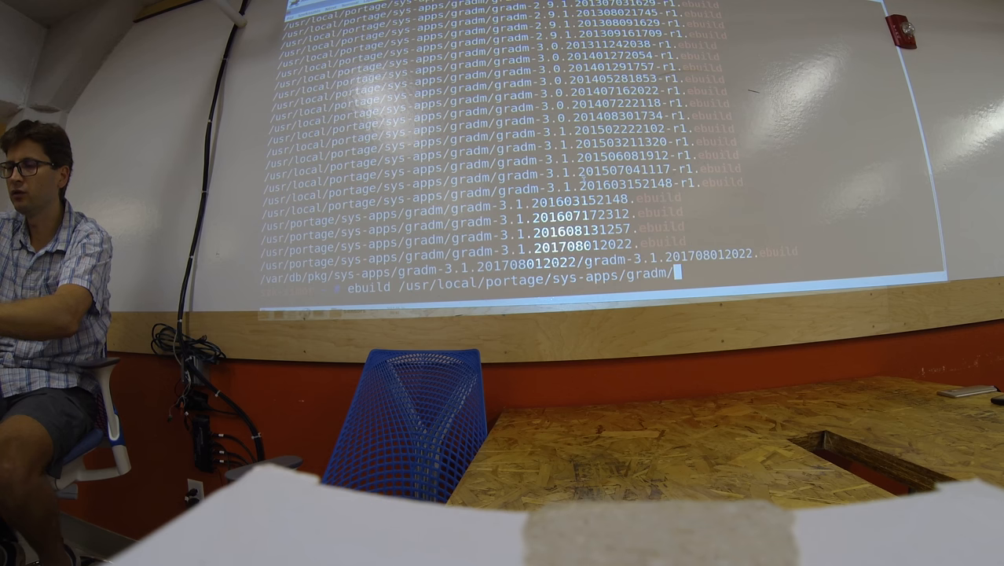
{"action": "type", "text": "gradm-3.1.201603152148-r1.ebuild unpack"}
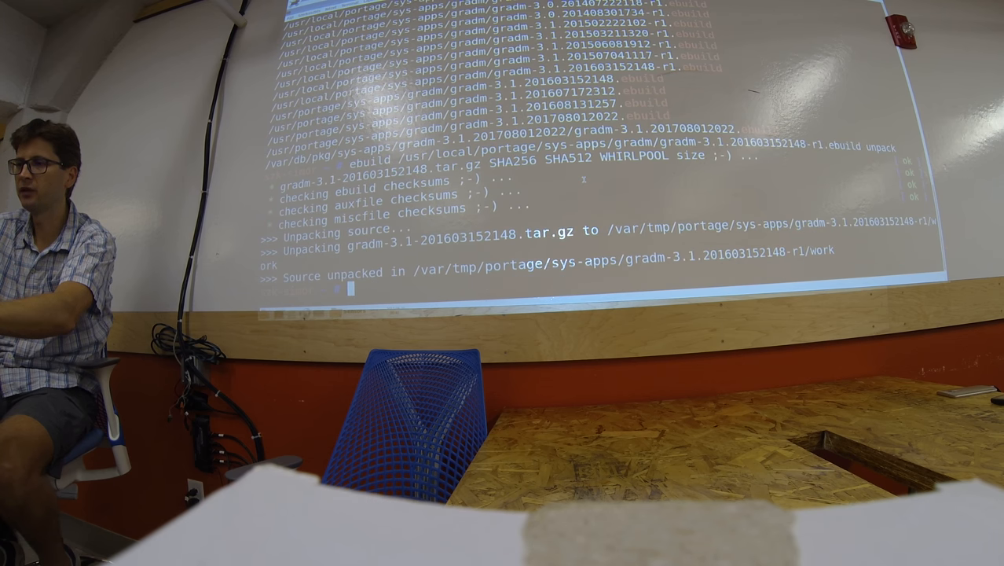
Enter /var/tmp/portage/sys-apps/gradm-3.1.201603152148-r1, read temp/build.log, and list the work sources.
{"action": "type", "text": "cd /var/tmp/portage/"}
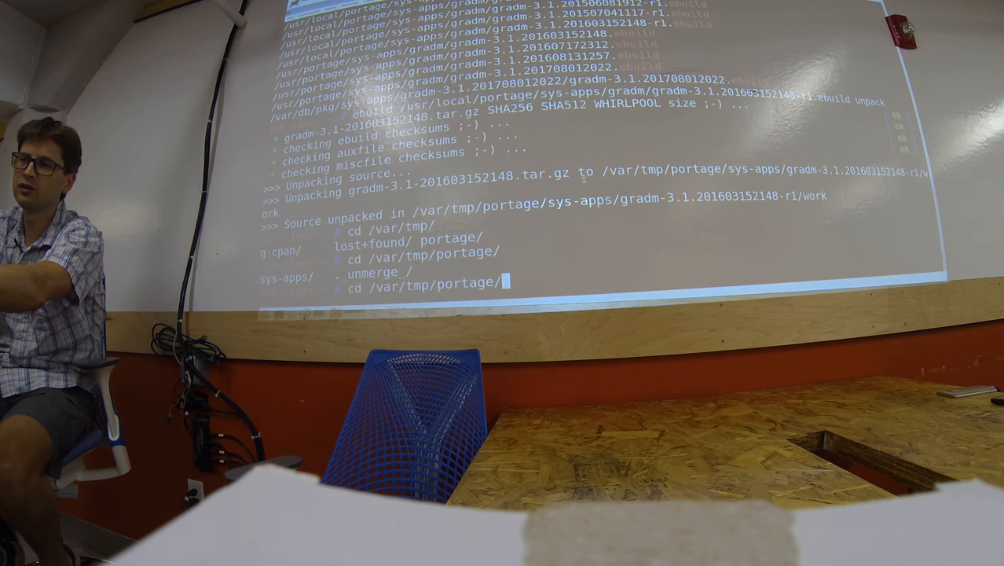
{"action": "type", "text": "sys"}
{"action": "type", "text": "ll"}
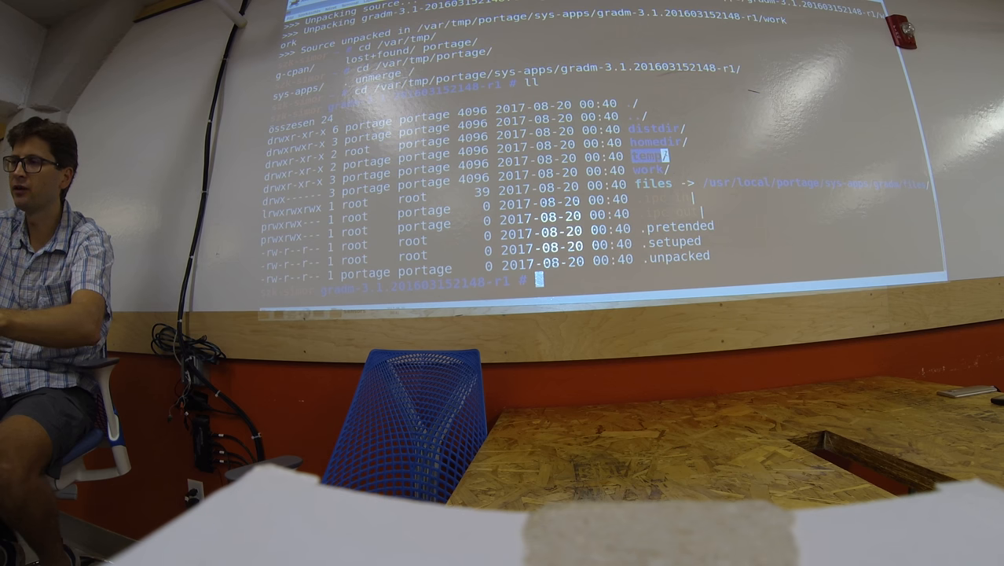
{"action": "type", "text": "cd e"}
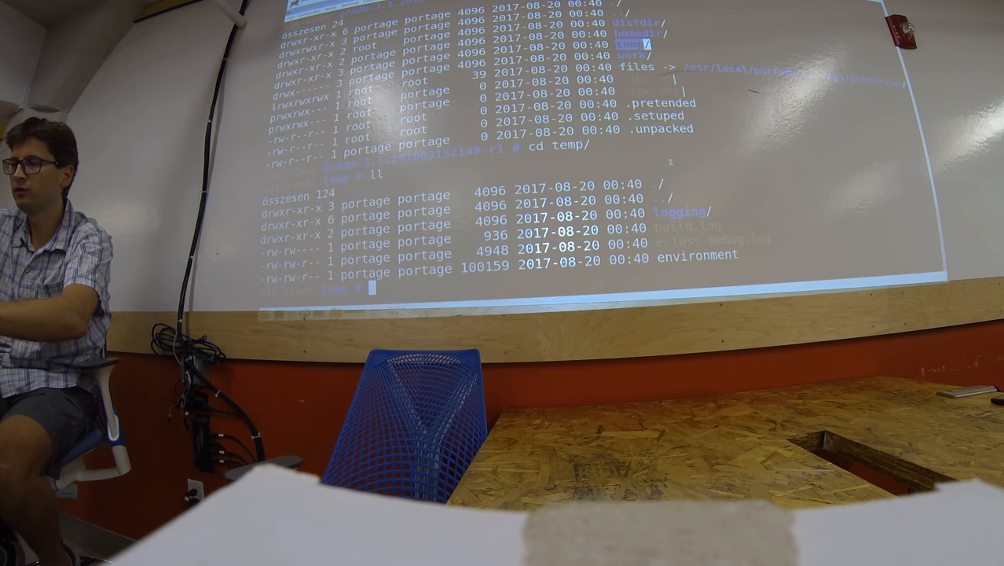
{"action": "type", "text": "cat build.log"}
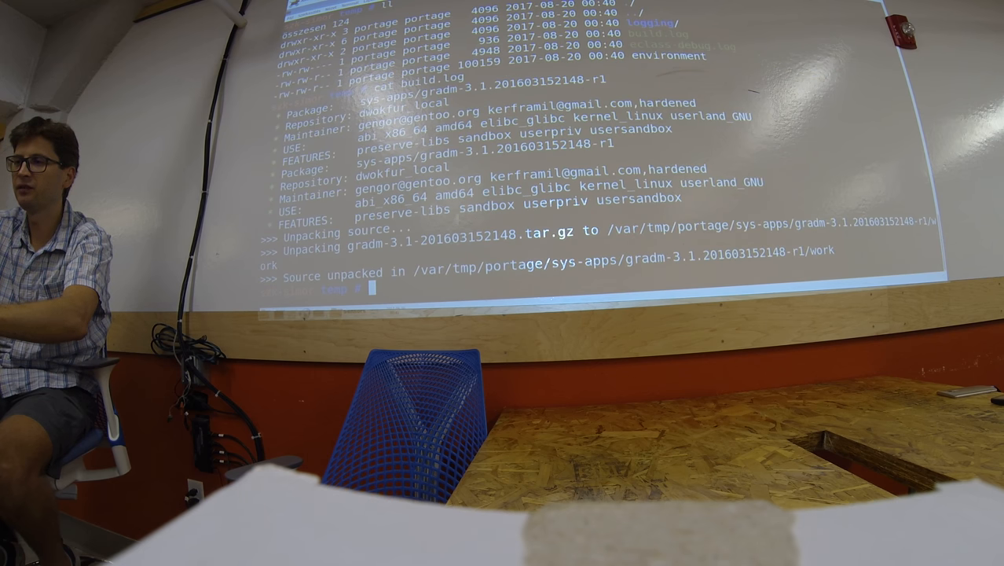
{"action": "type", "text": "cd"}
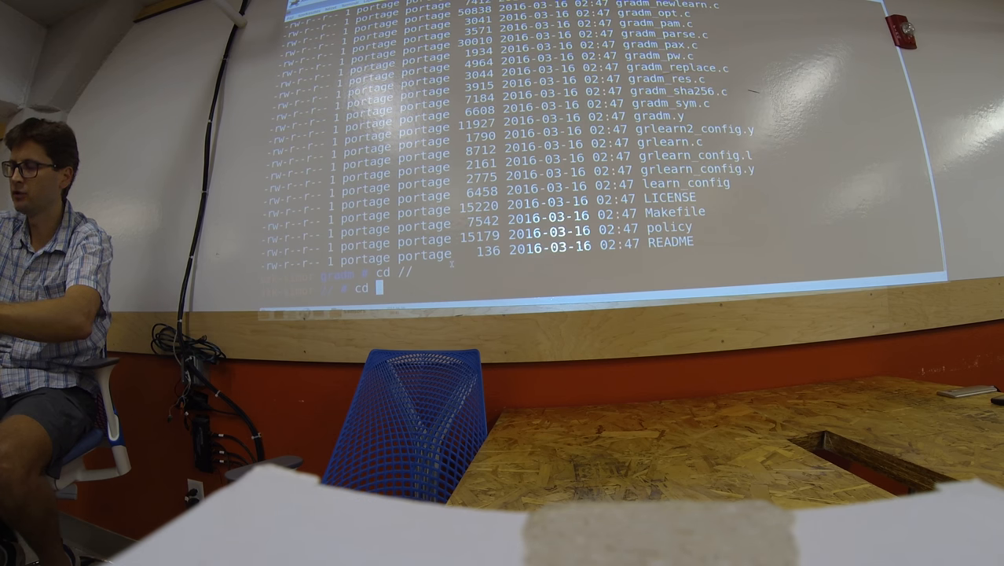
Run the compile and install phases for gradm-3.1.201603152148-r1.
{"action": "type", "text": "/var/t"}
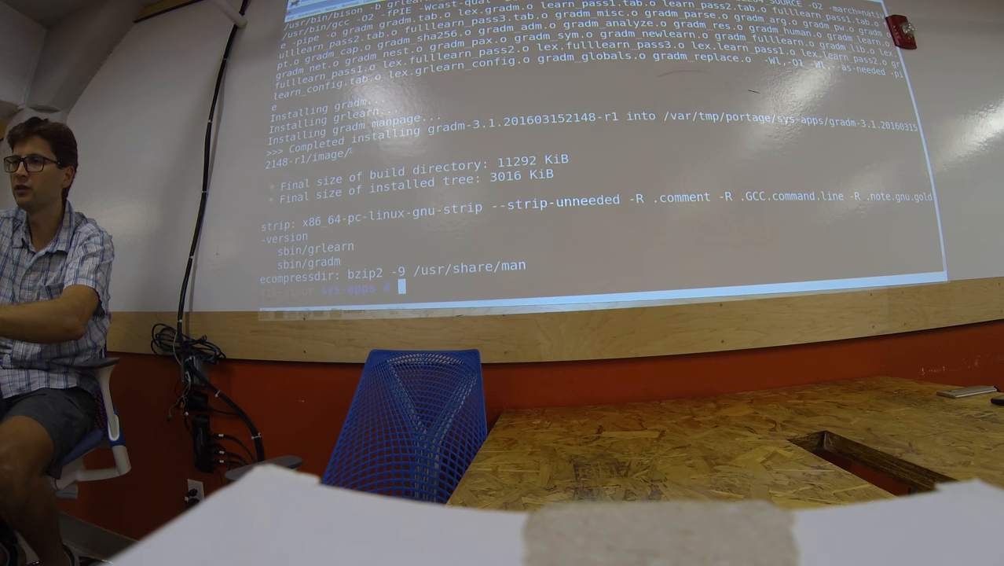
Descend into gradm-3.1.201603152148-r1/image/sbin and highlight the installed gradm binary.
{"action": "double_click", "coordinate": [327, 155]}
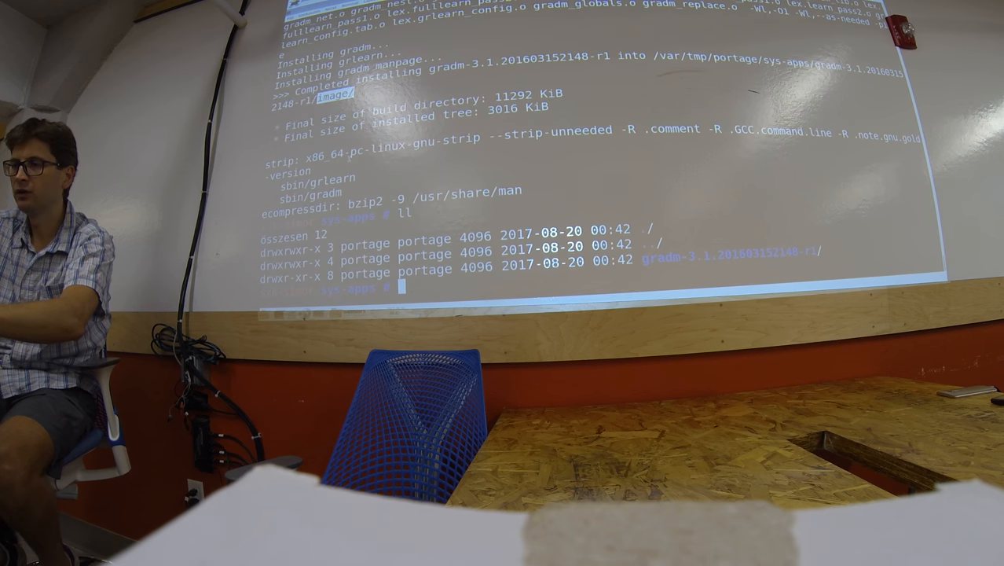
{"action": "type", "text": "cd gradm-3.1.201603152148-r1/"}
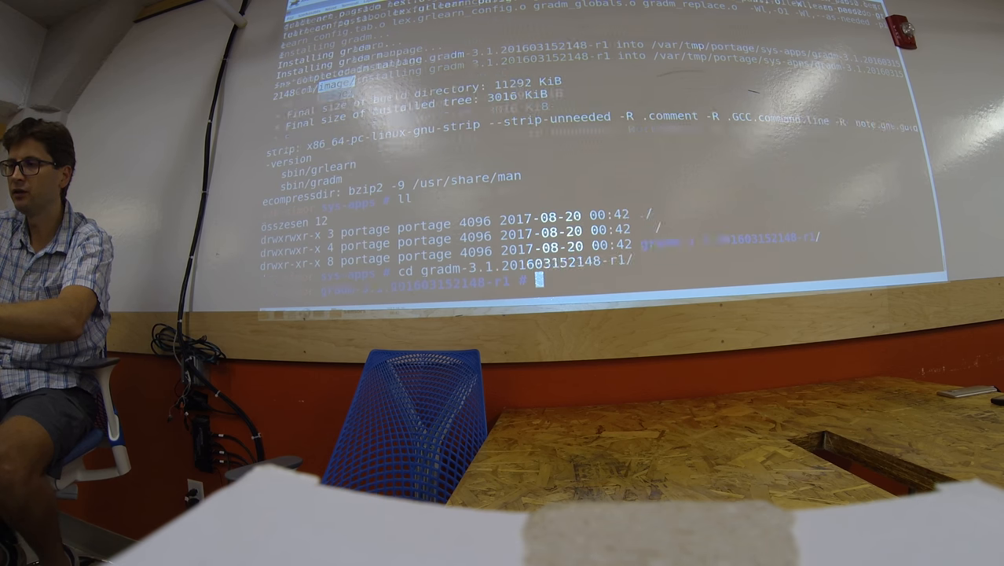
{"action": "key", "text": "Return"}
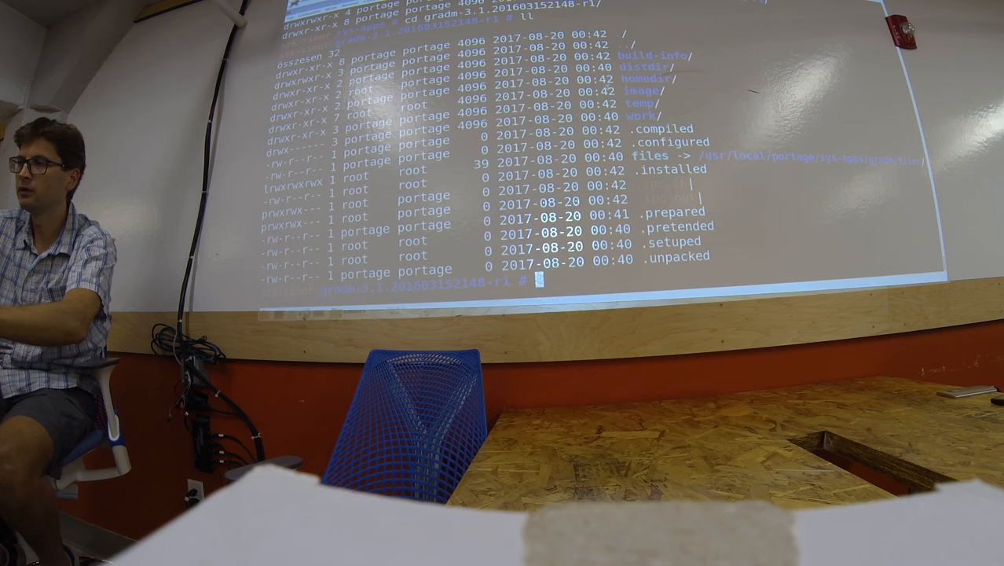
{"action": "type", "text": "cd"}
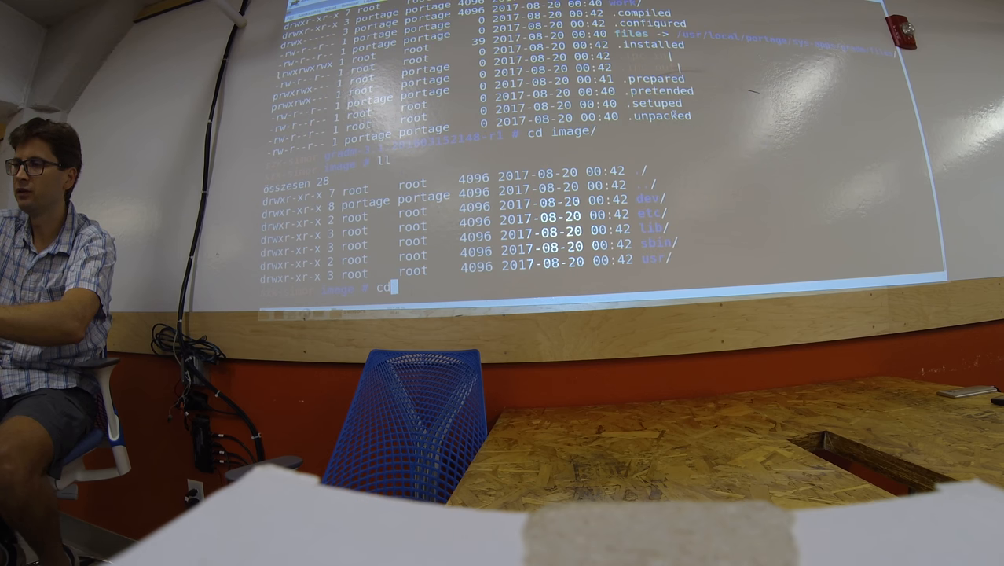
{"action": "type", "text": "sbin/"}
{"action": "type", "text": "ll"}
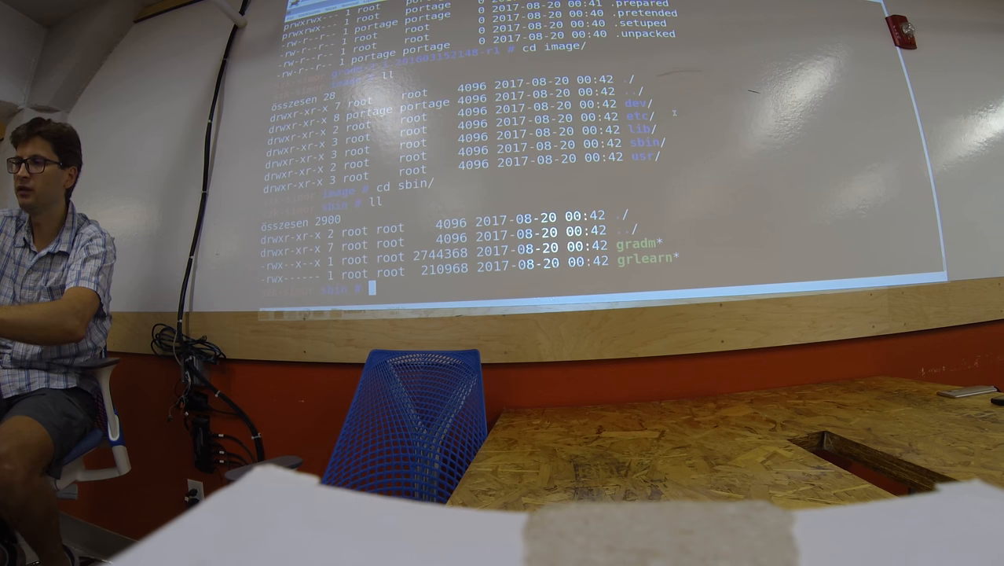
{"action": "double_click", "coordinate": [629, 244]}
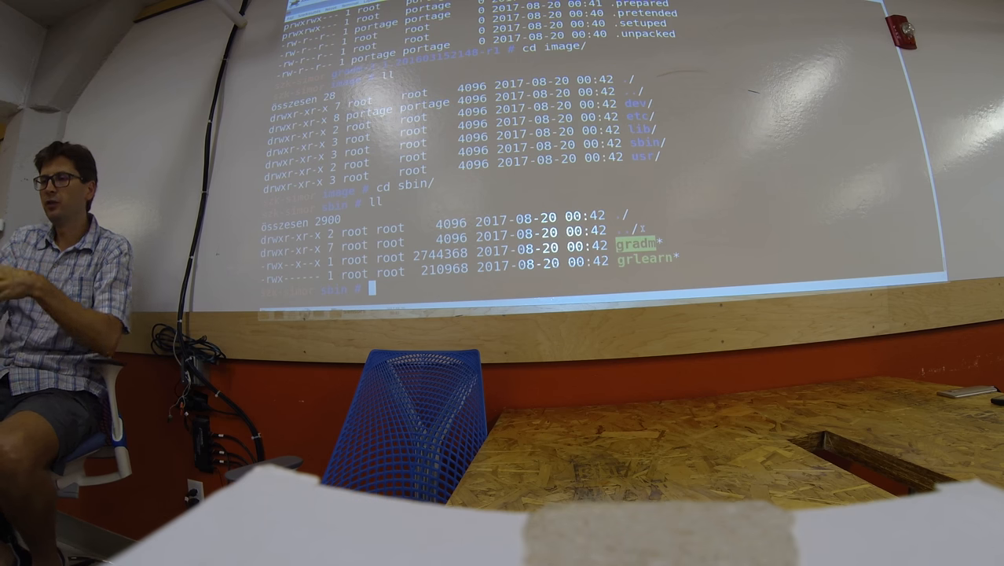
{"action": "type", "text": "ebui"}
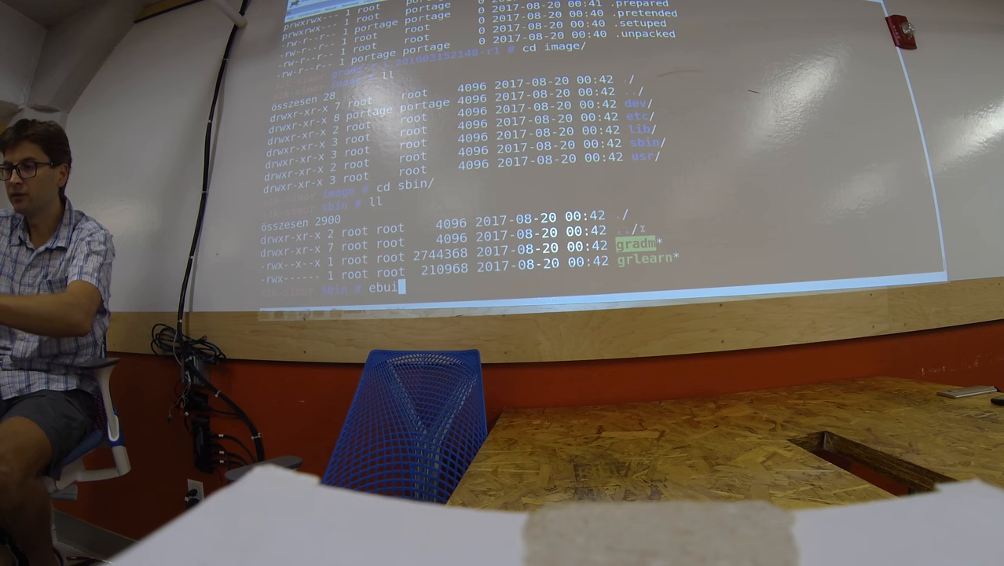
{"action": "type", "text": "ld"}
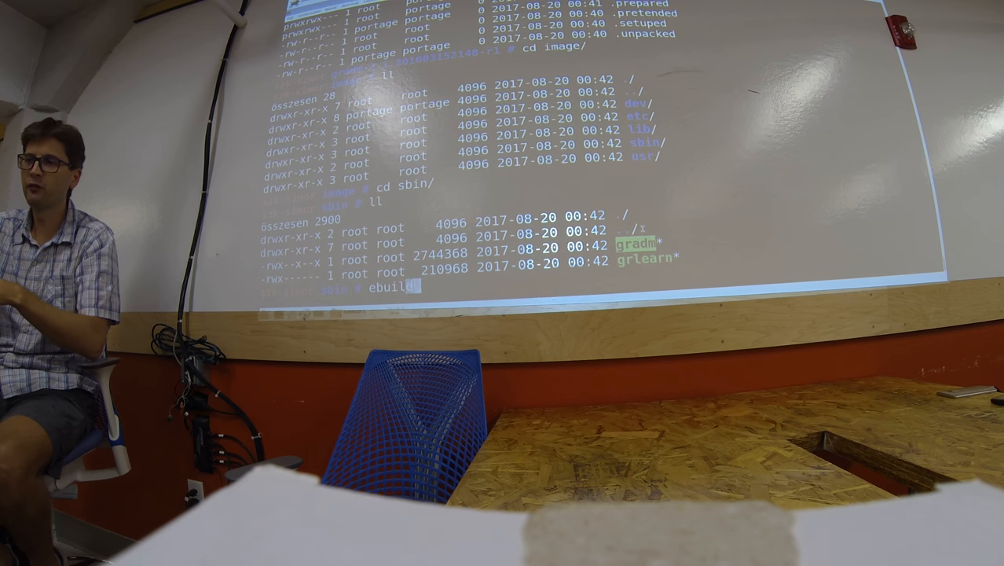
{"action": "type", "text": "emerge"}
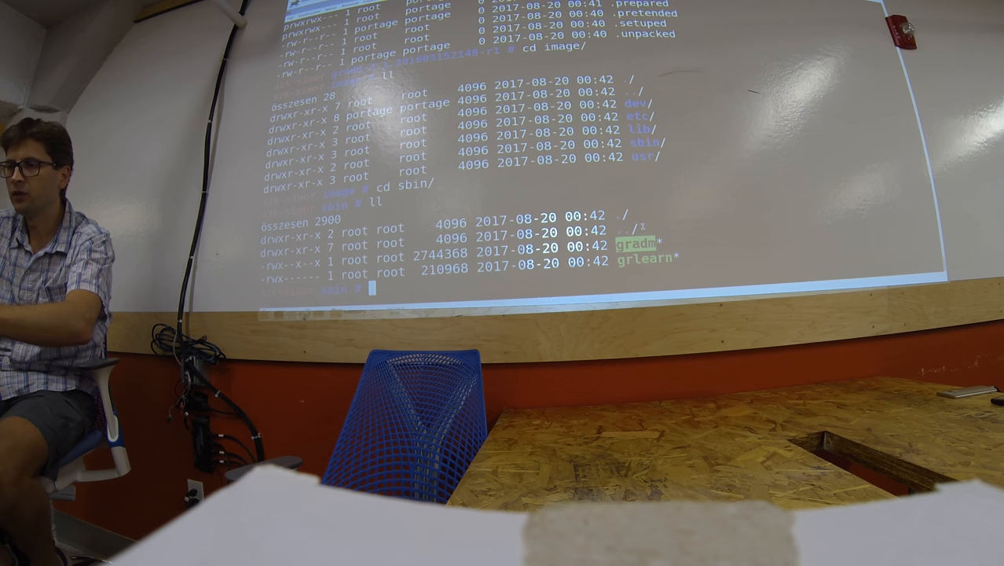
{"action": "type", "text": "ll"}
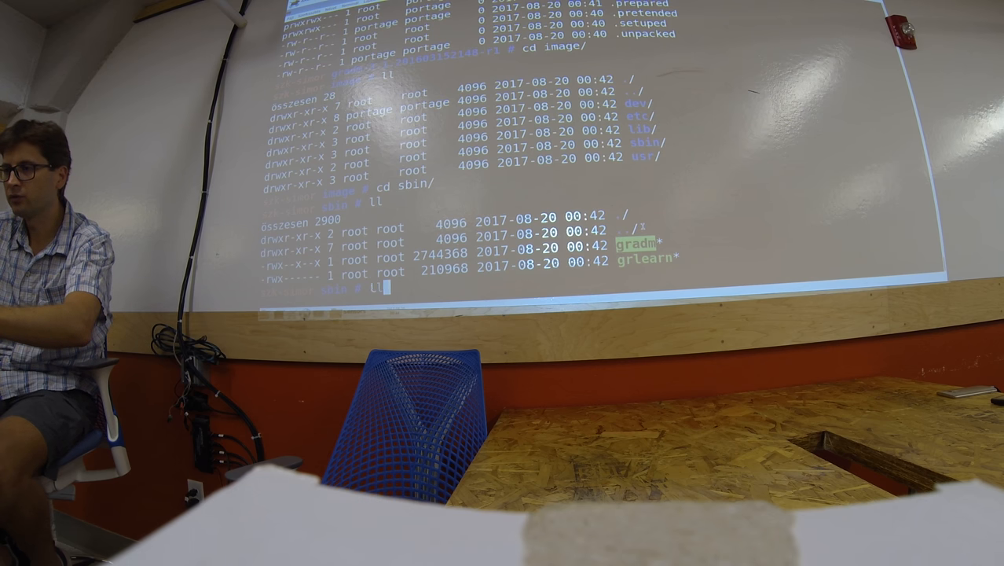
View the gradm-3.1.201603152148-r1 ebuild, scroll through it, and mark the pam USE flag.
{"action": "type", "text": "ebuild /usr/local/portage/sys-apps/gradm/gradm-3.1.201603152148-r1.ebuild install"}
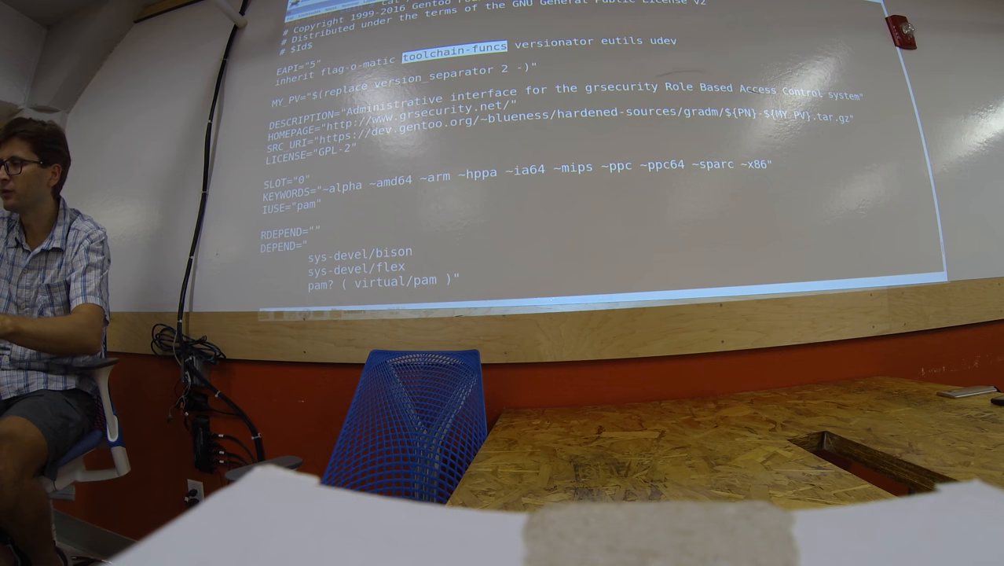
{"action": "scroll", "scroll_direction": "down", "scroll_amount": 3}
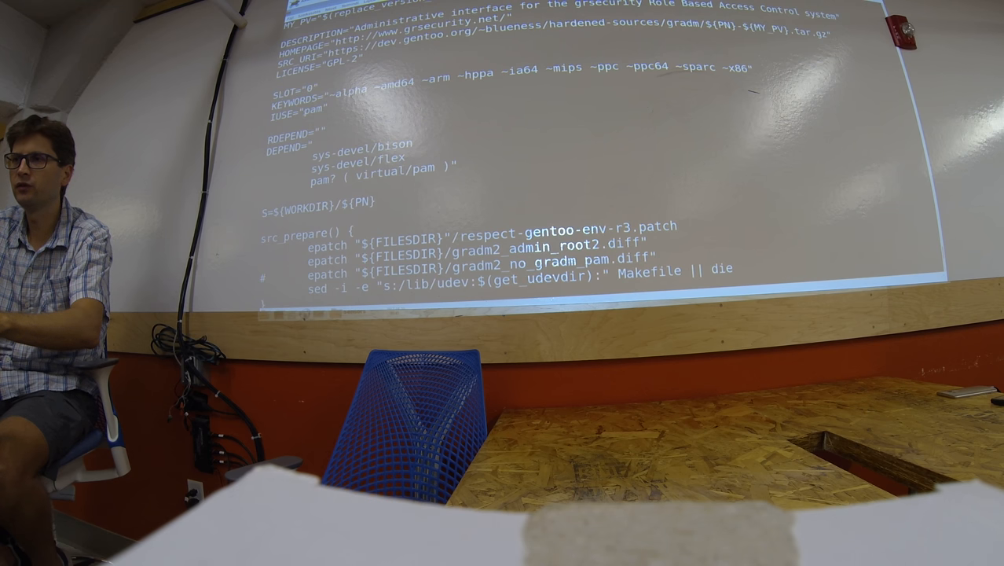
{"action": "double_click", "coordinate": [313, 108]}
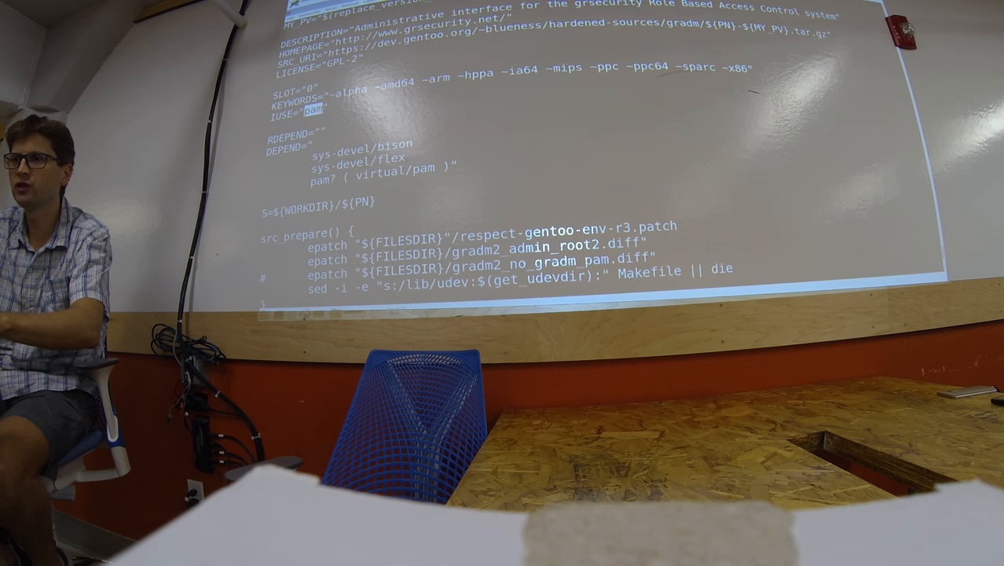